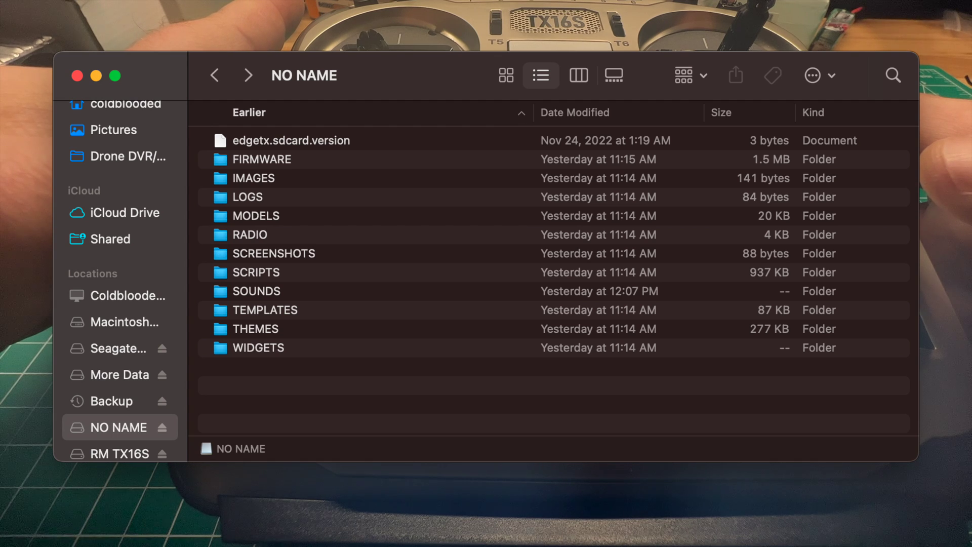
Show the radio's Version tab confirming EdgeTX v2.8.0 FlyingDutchman, dated 2022-11-25
{"action": "double_click", "coordinate": [255, 290]}
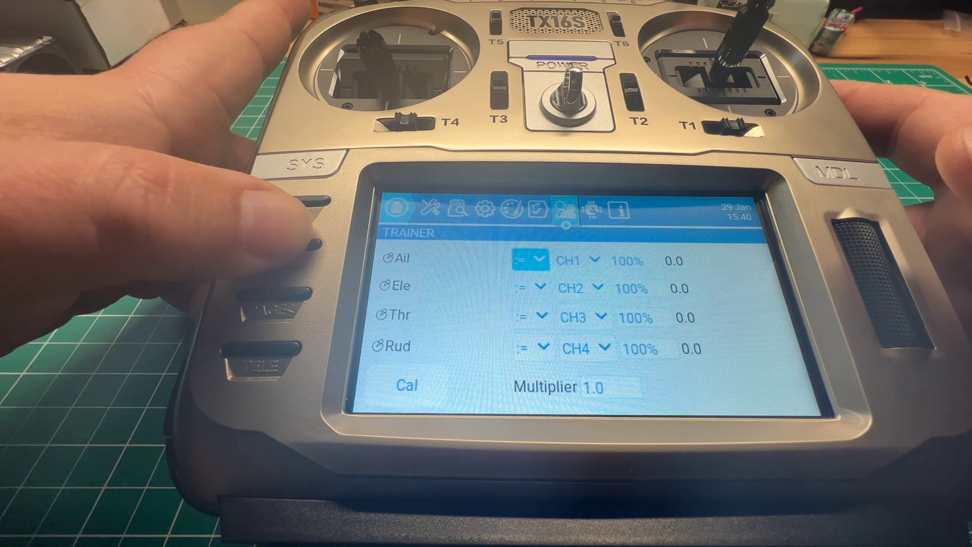
{"action": "left_click", "coordinate": [620, 210]}
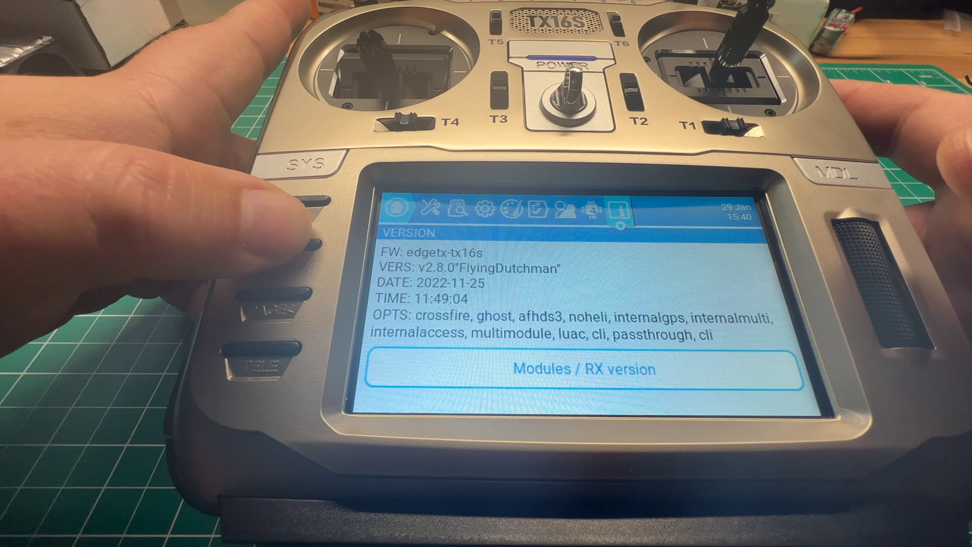